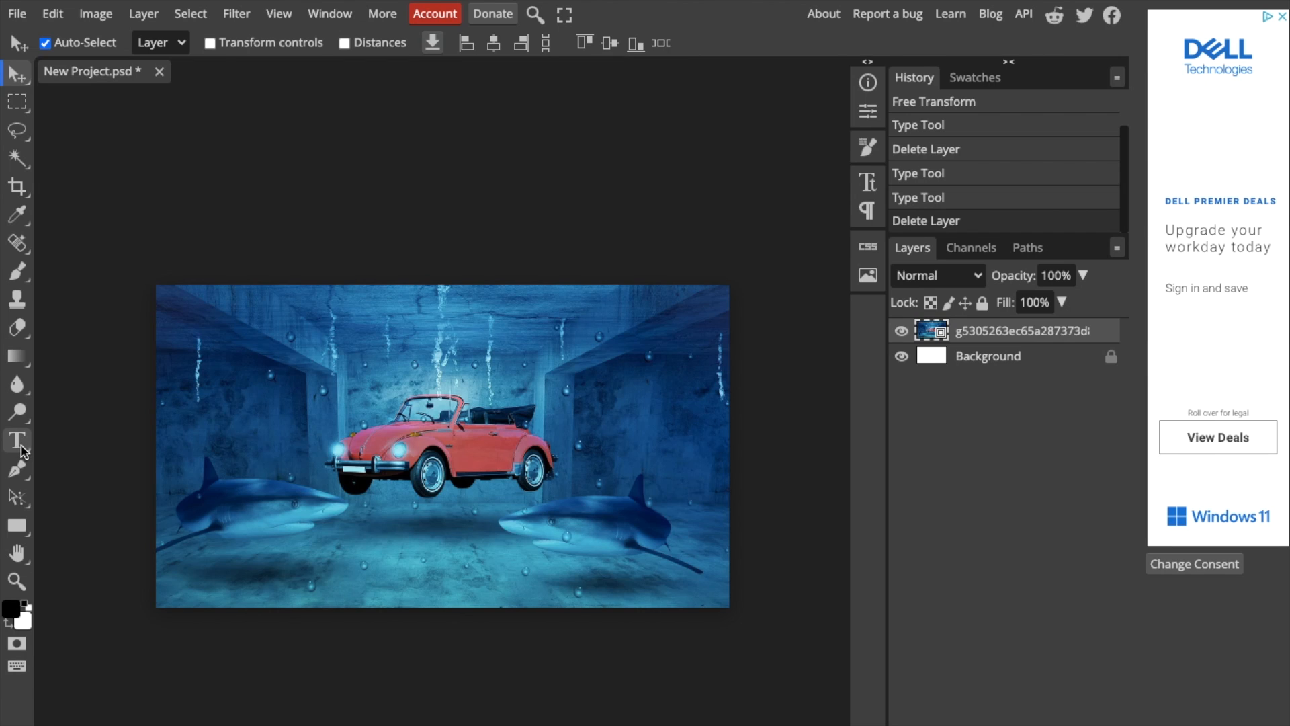
pyautogui.moveTo(16, 441)
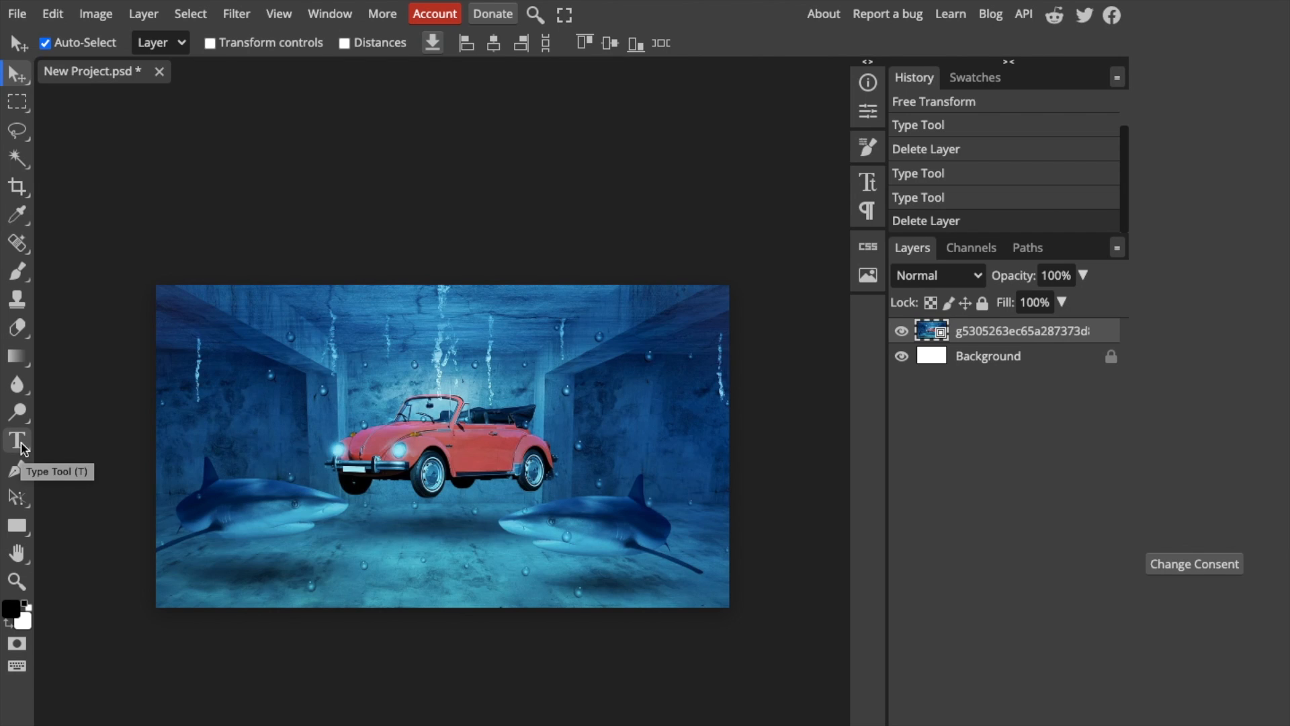
# - Activate the Type tool, set to green DayPosterBlack at 150 px
pyautogui.click(16, 440)
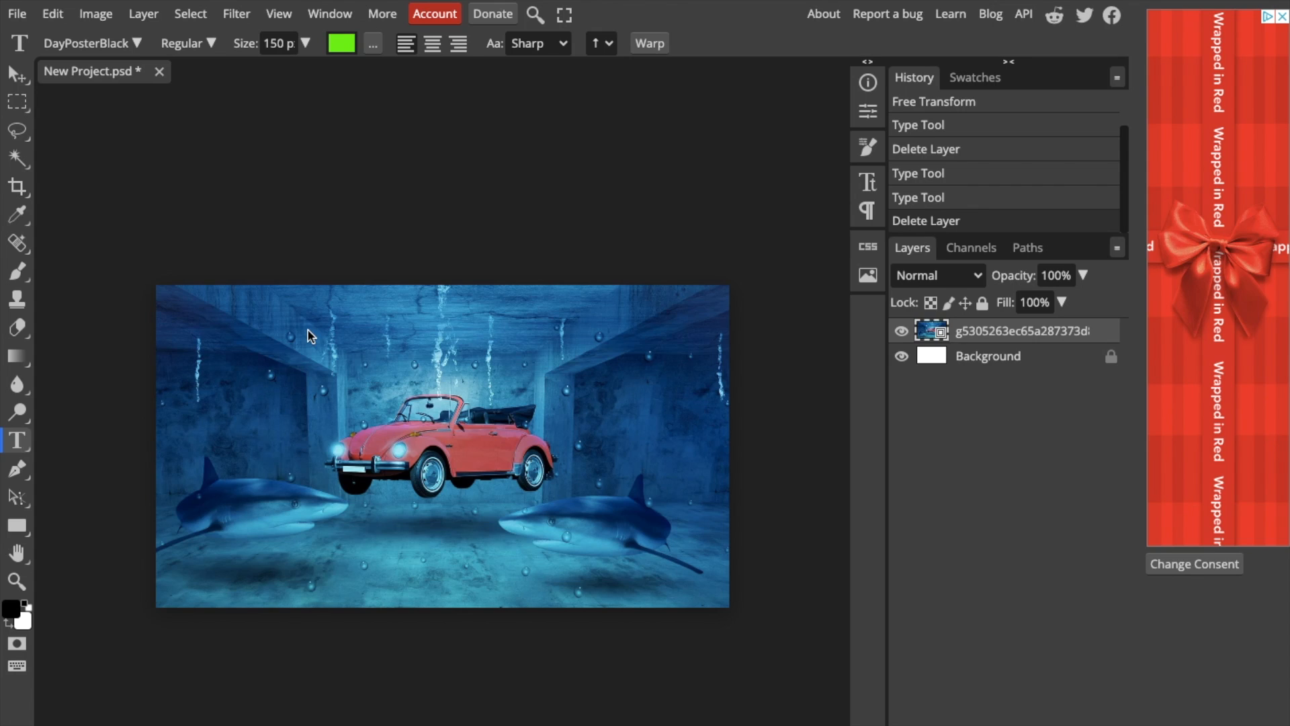
# - Type 'FONT SIZE' as a new text layer near the top of the image
pyautogui.click(308, 329)
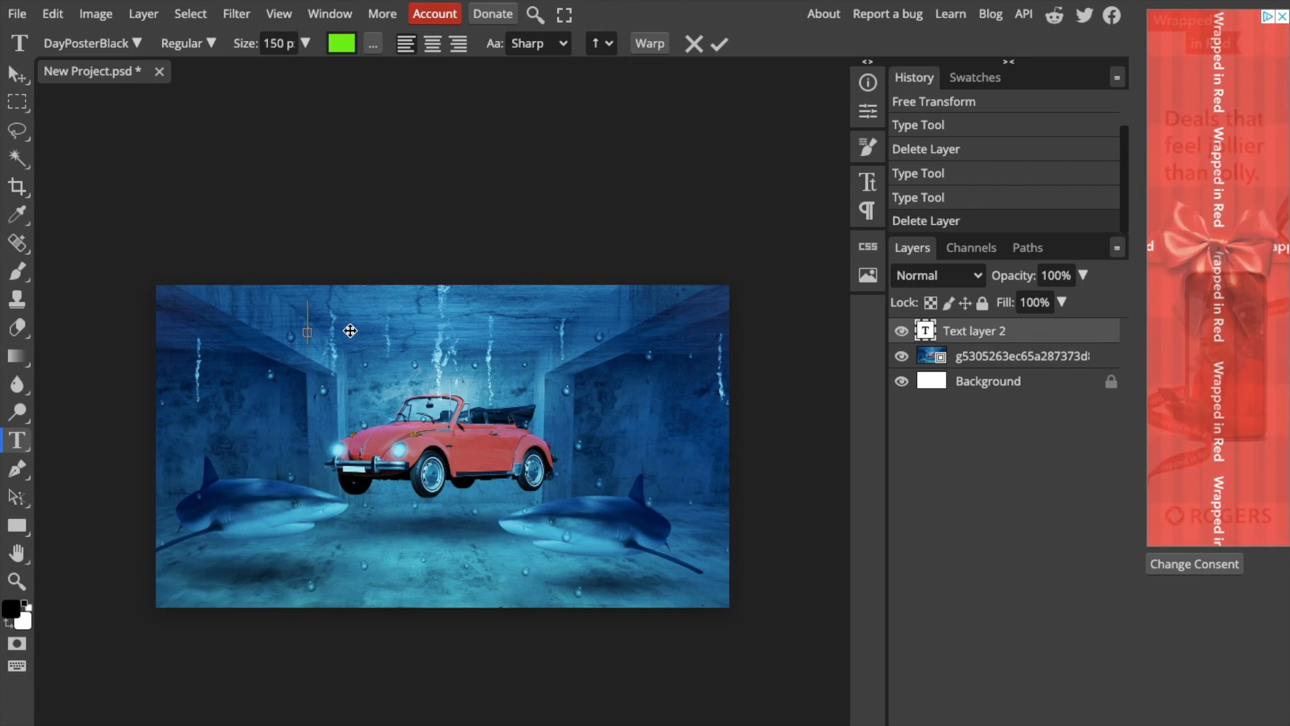
pyautogui.write('FONT')
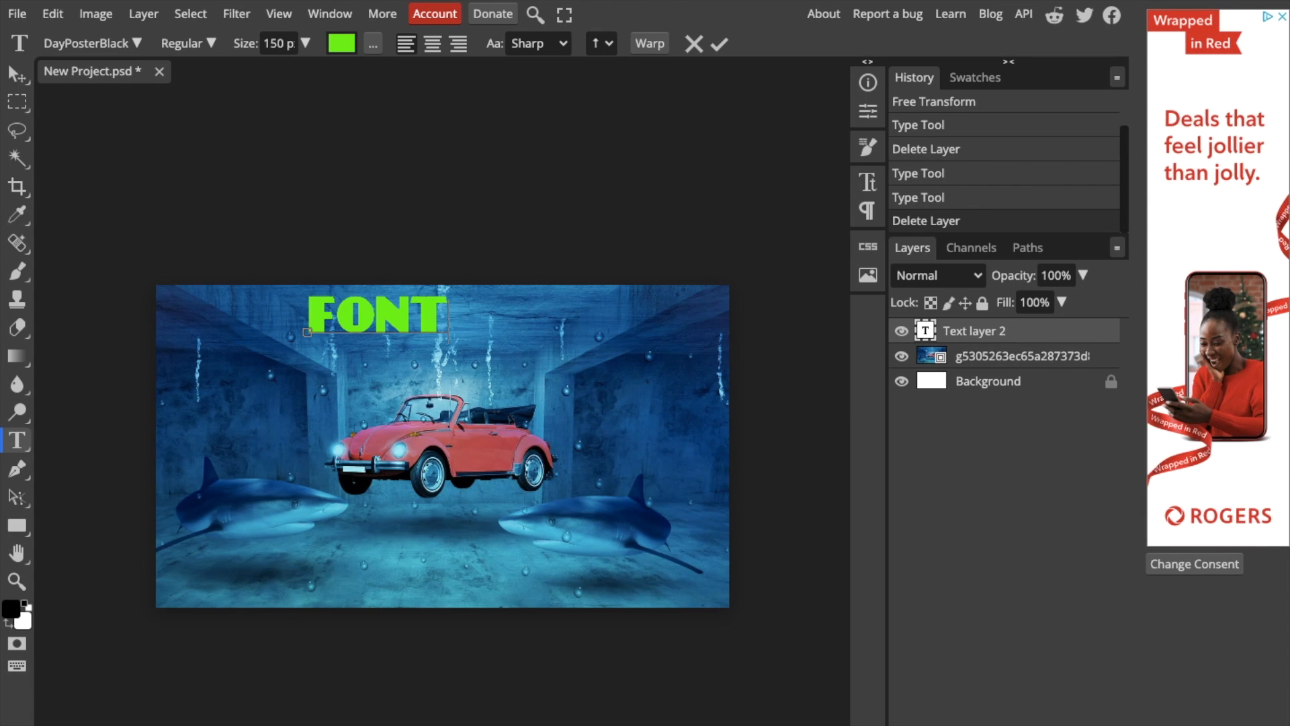
pyautogui.write('SIZE')
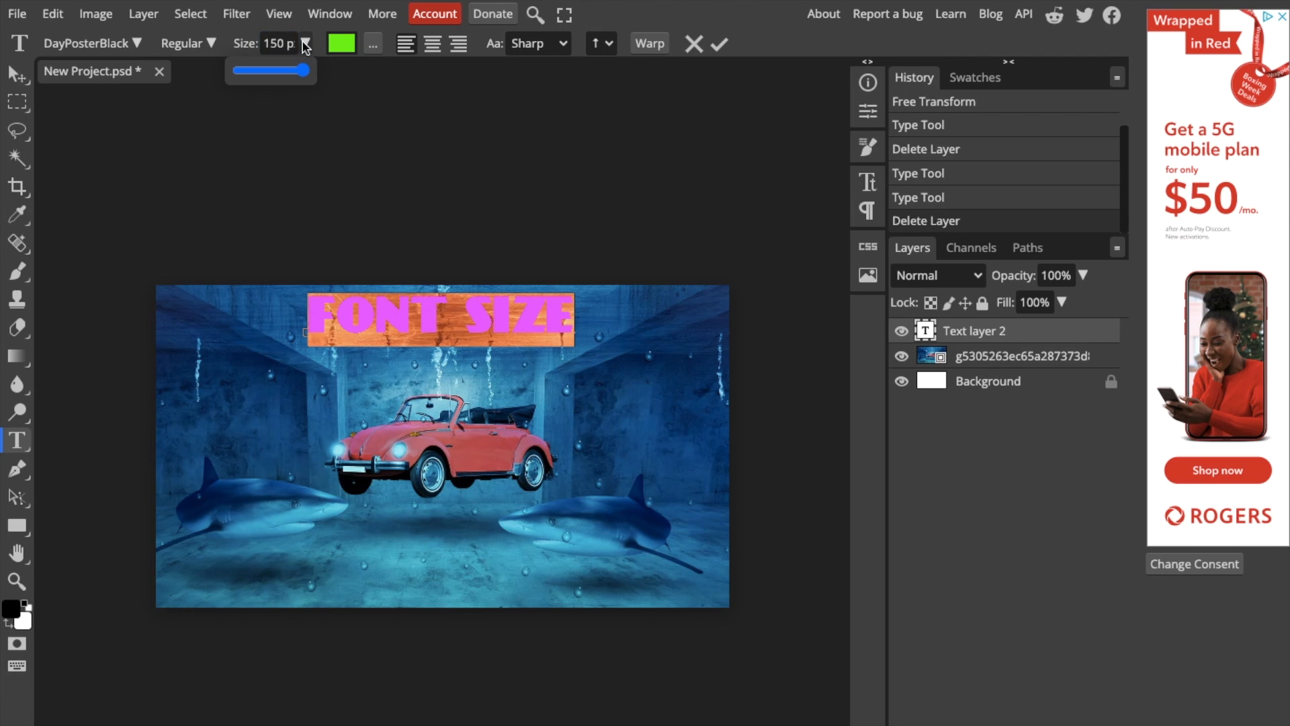
# - Shrink the text size to about 6 px with the slider, then restore it to 150 px
pyautogui.moveTo(308, 71); pyautogui.dragTo(247, 70)
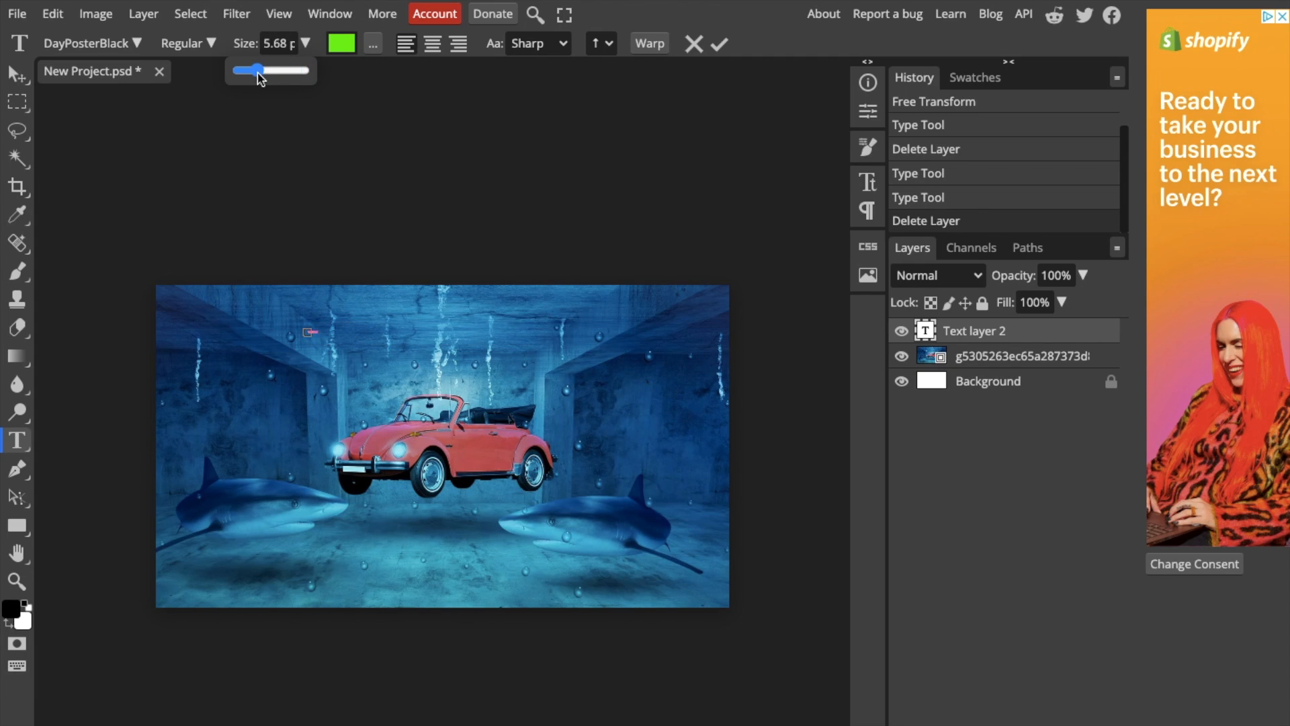
pyautogui.moveTo(246, 70); pyautogui.dragTo(263, 70)
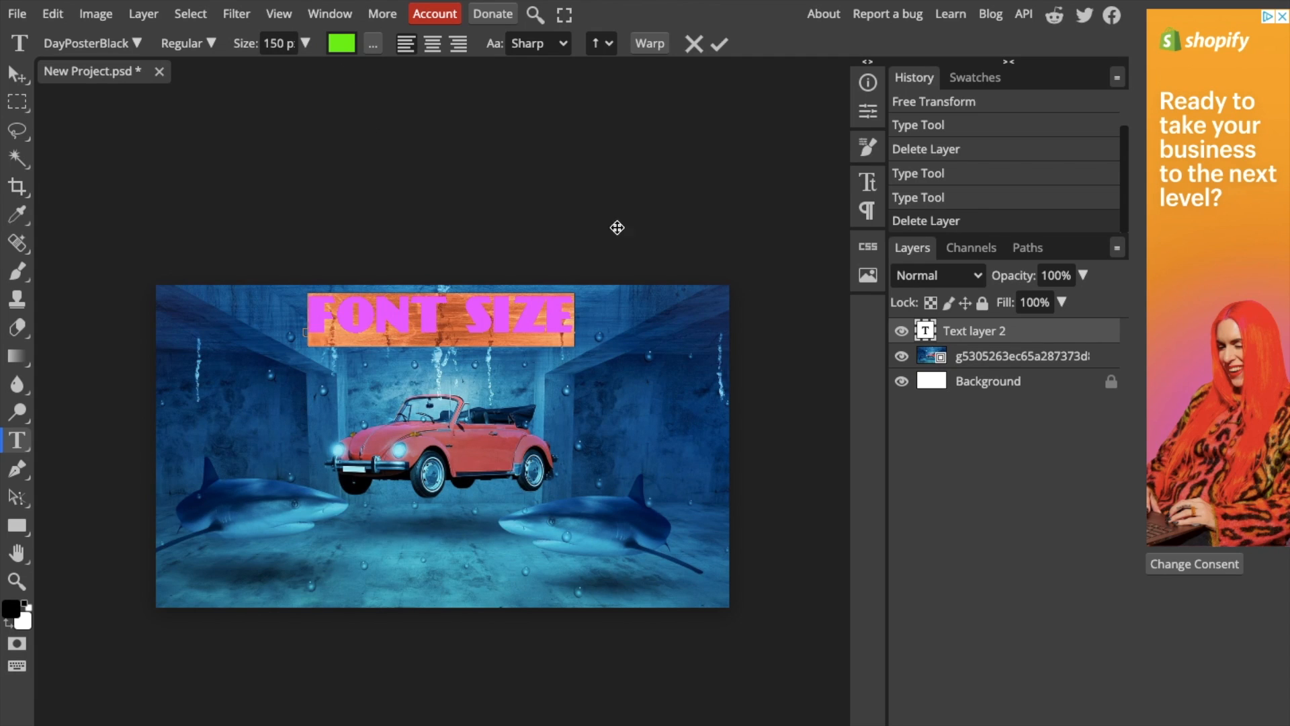
pyautogui.moveTo(869, 183)
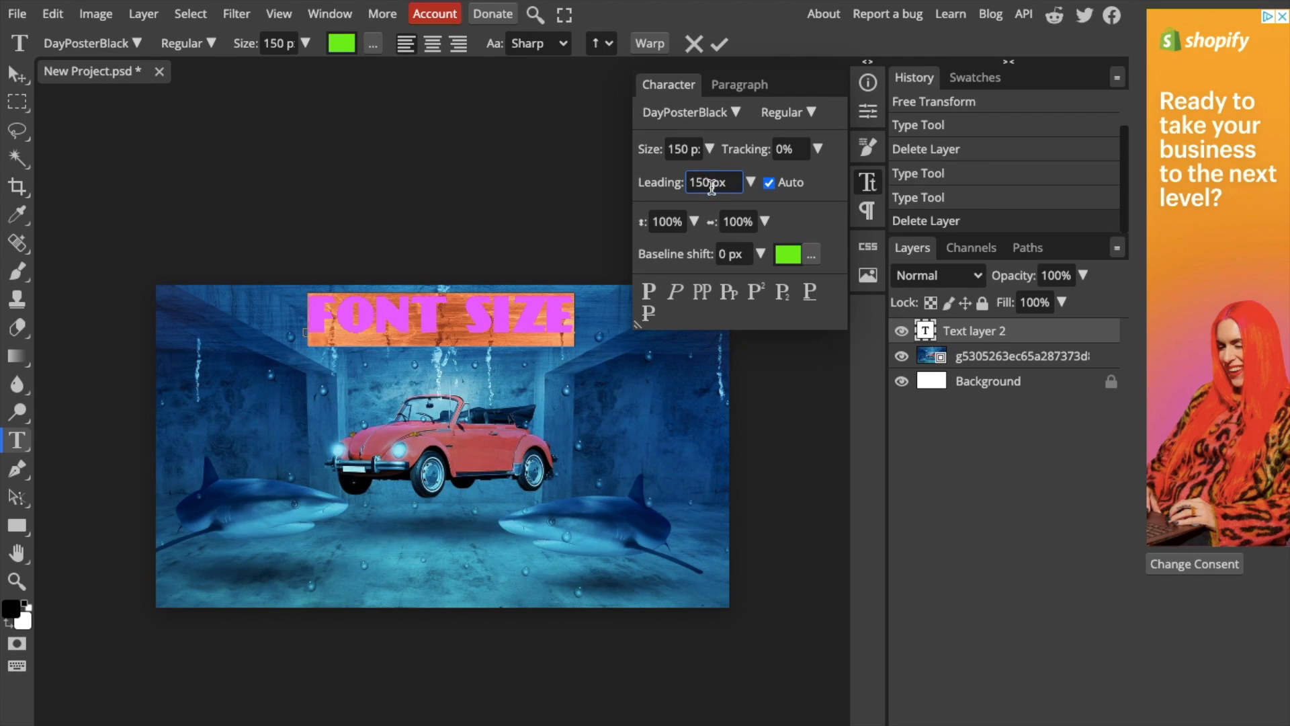
# - Enlarge the FONT SIZE text to 300 px and commit it
pyautogui.click(683, 149)
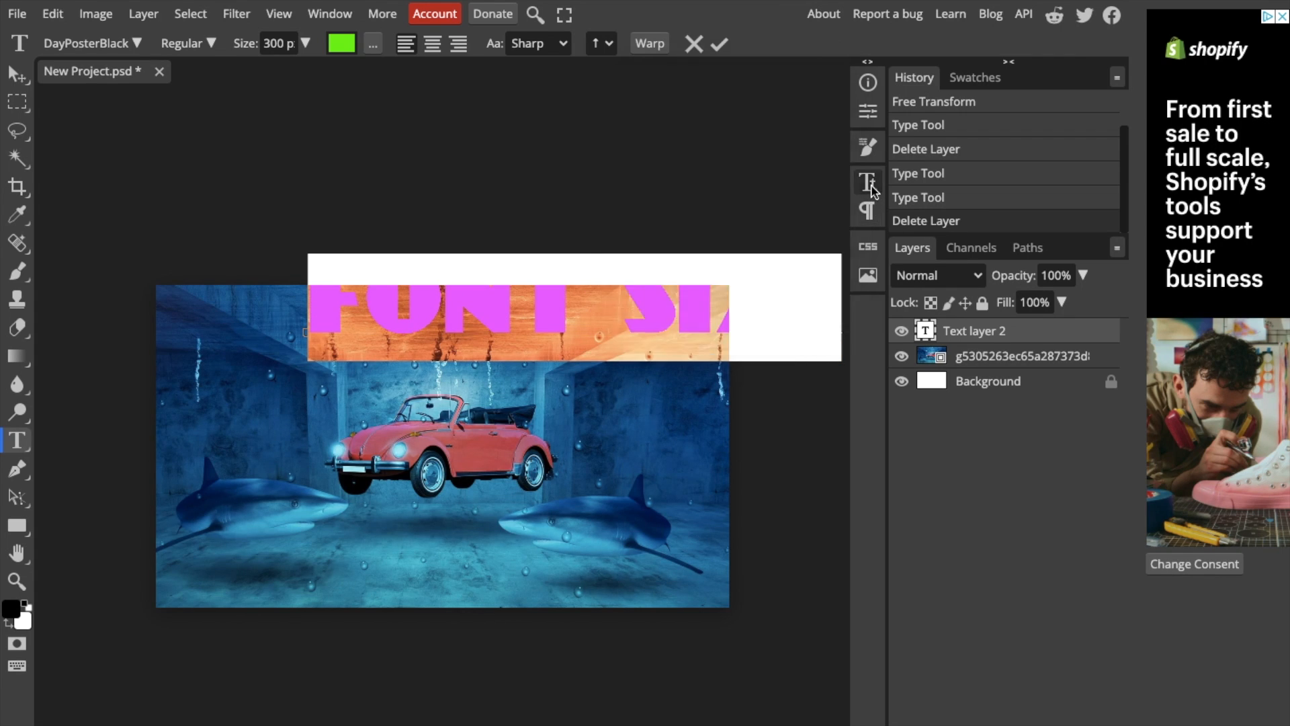
pyautogui.click(719, 44)
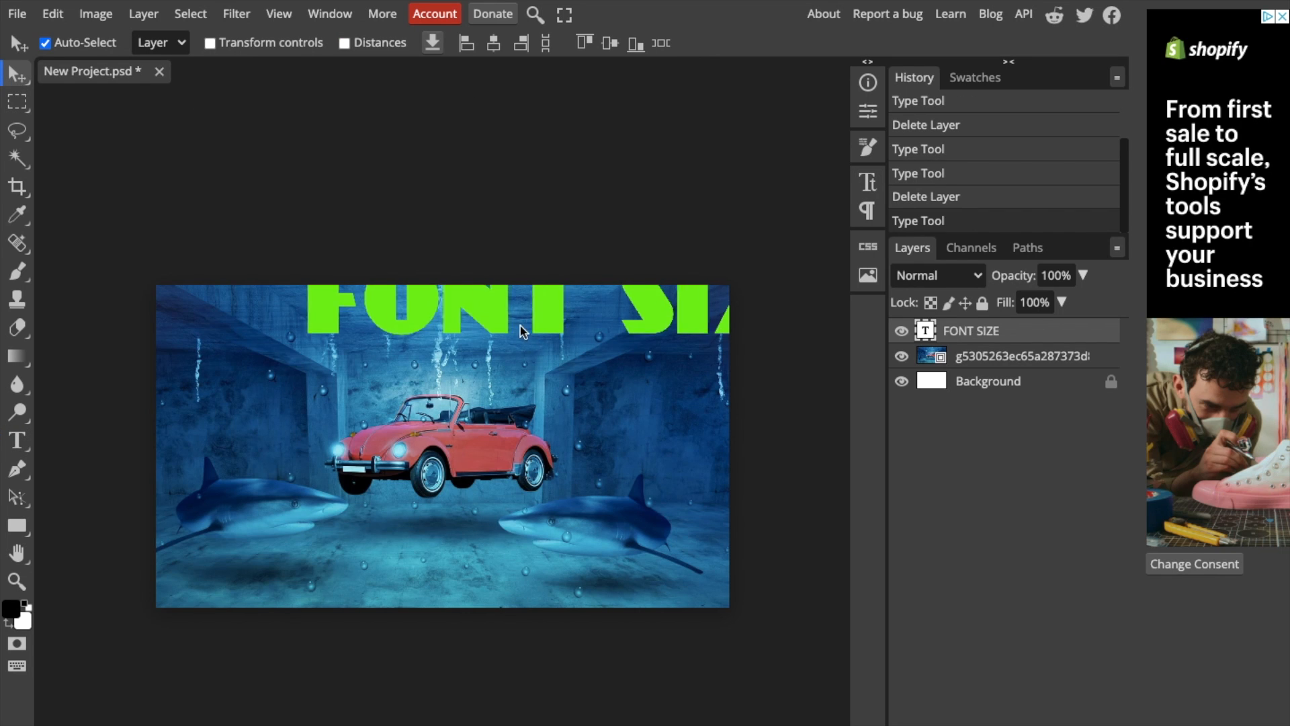